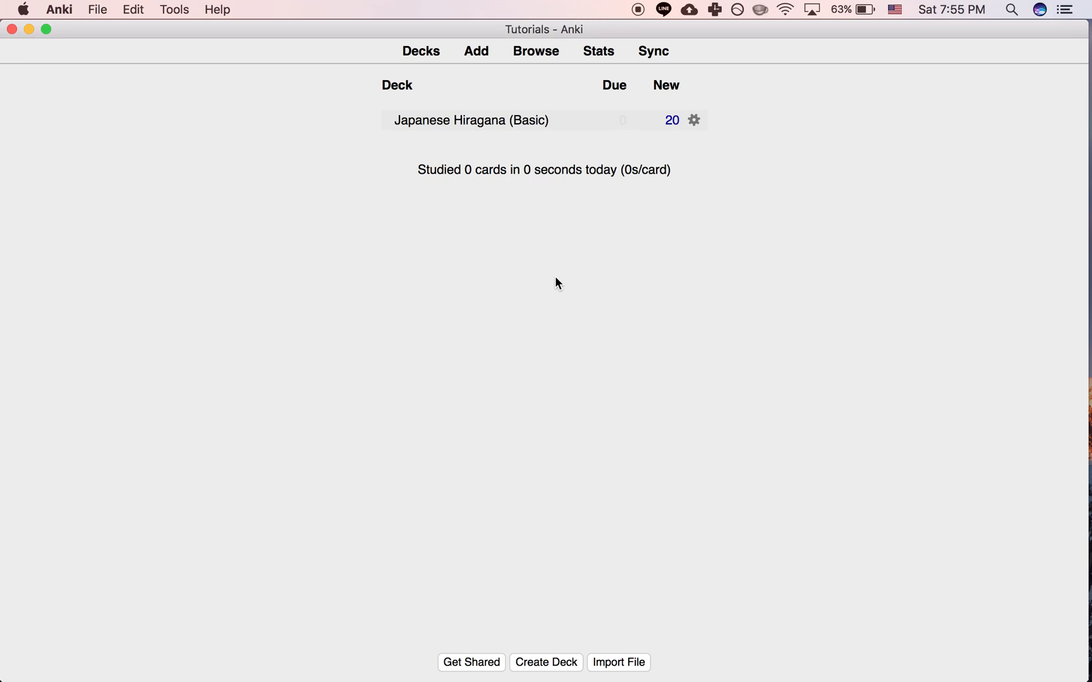
mouse_move(481, 143)
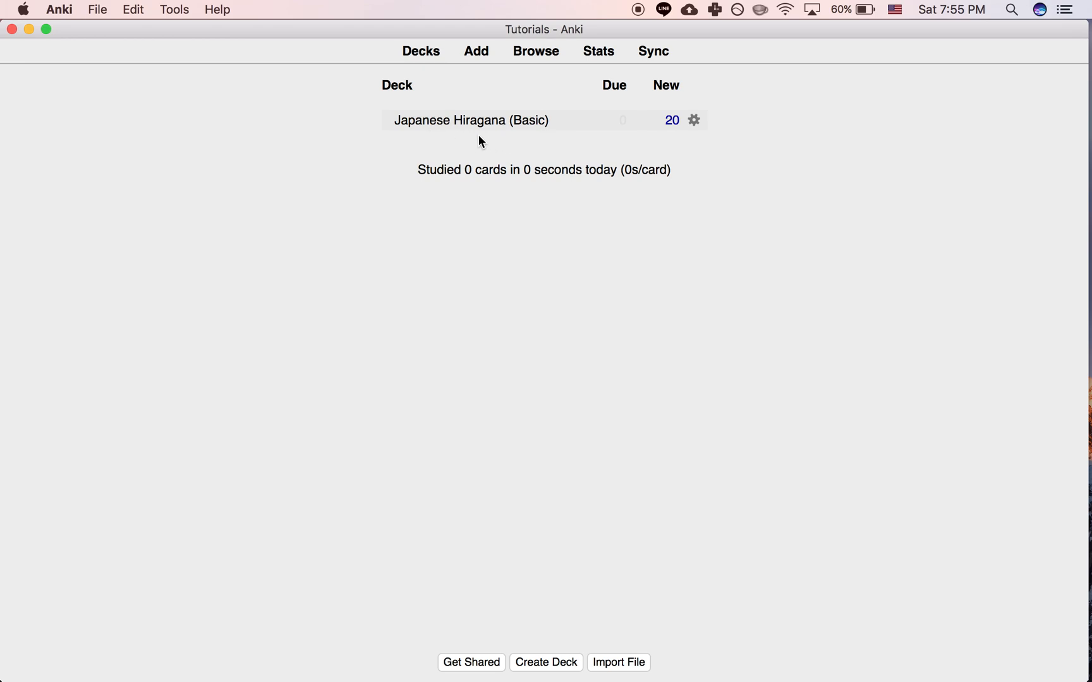
- Study the Japanese Hiragana (Basic) deck's first new card, answering あ and revealing it
left_click(470, 120)
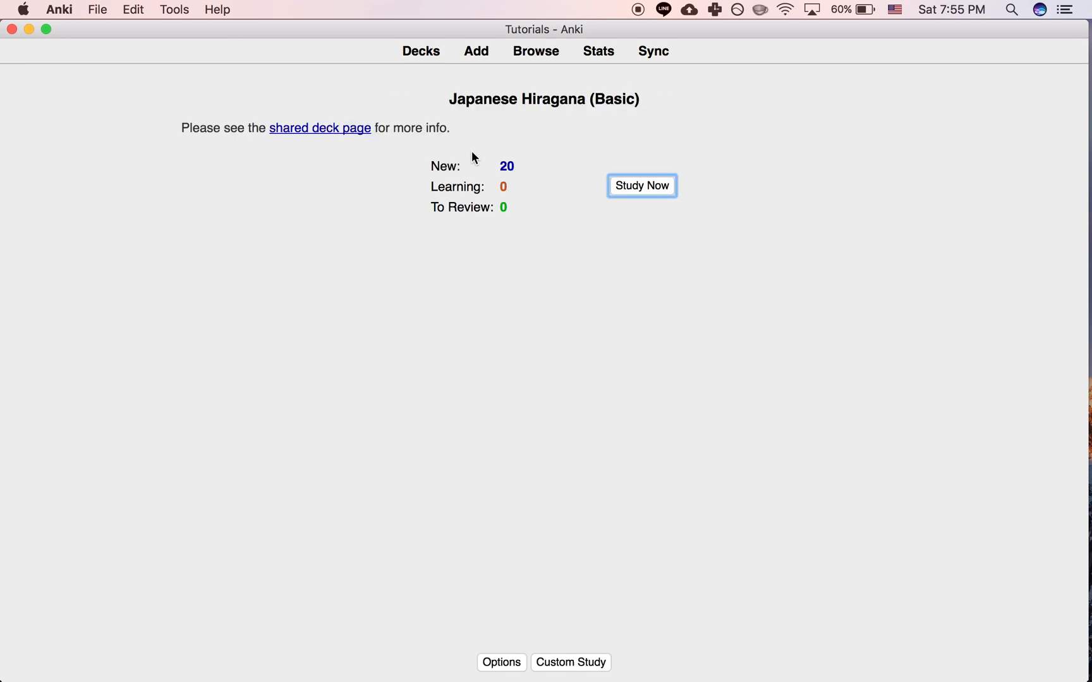
left_click(641, 185)
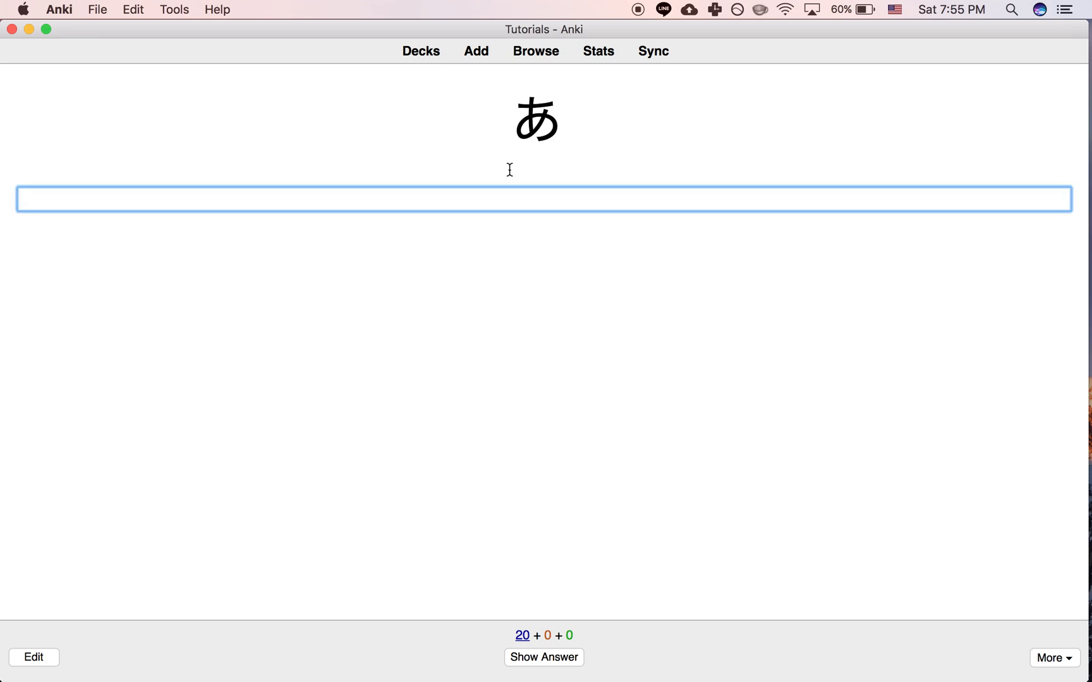
type("あ")
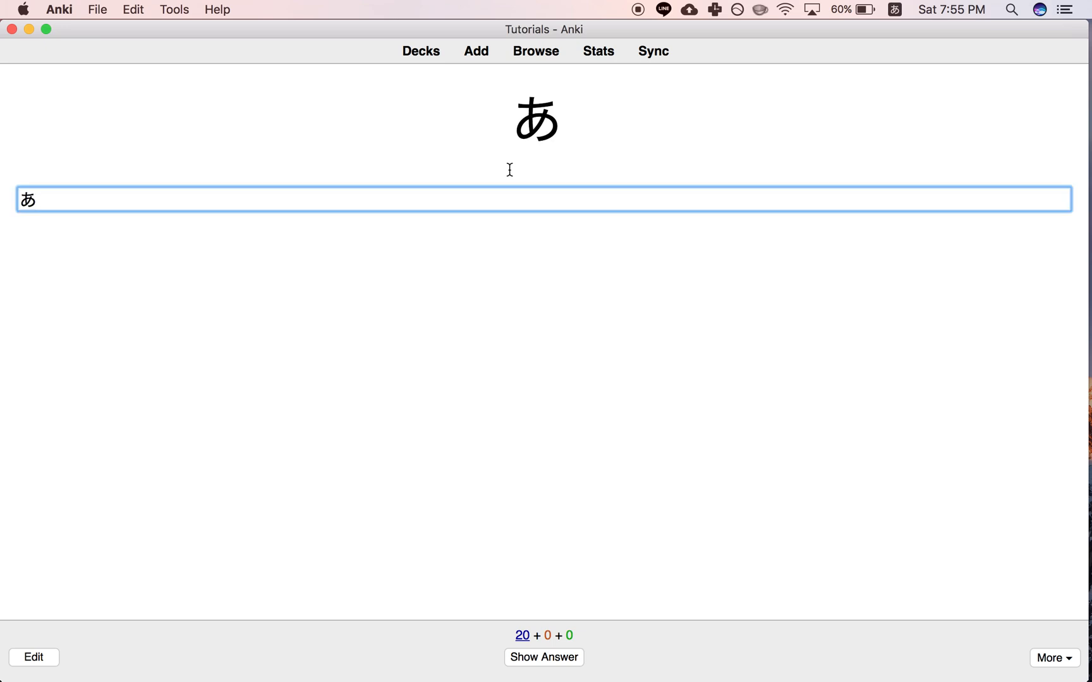
left_click(544, 657)
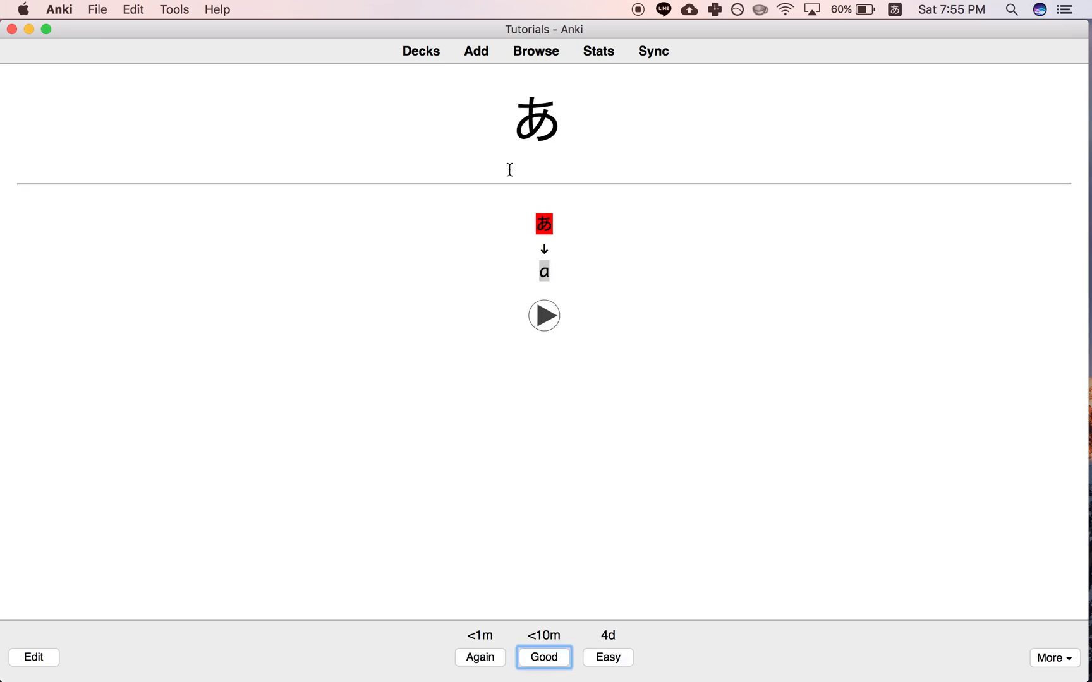
mouse_move(542, 289)
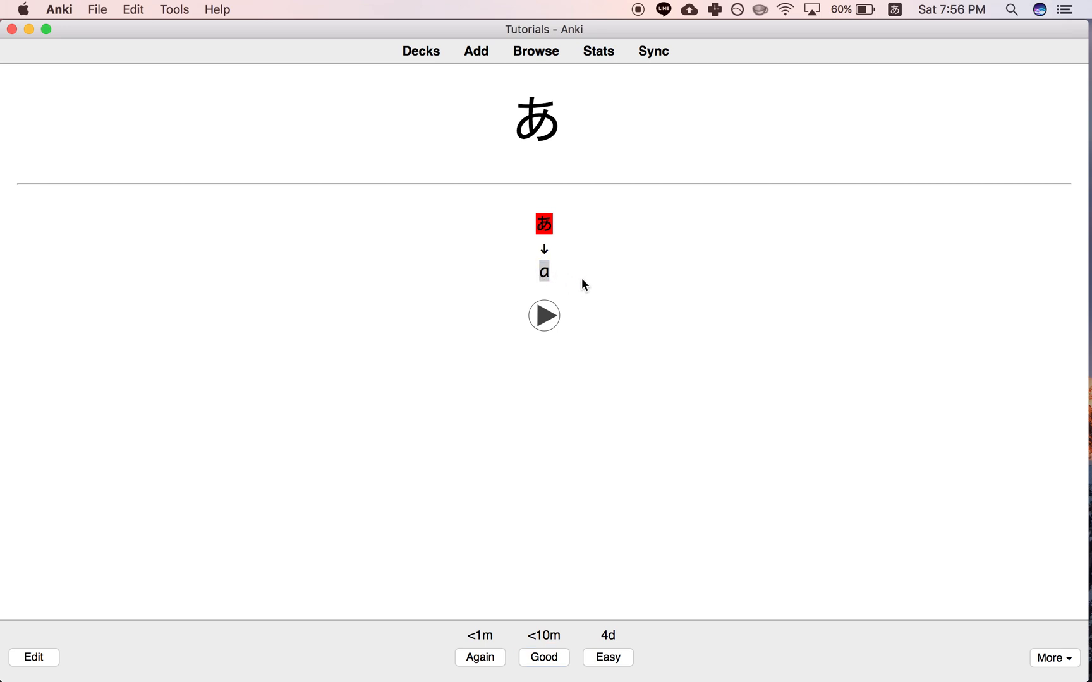
mouse_move(465, 91)
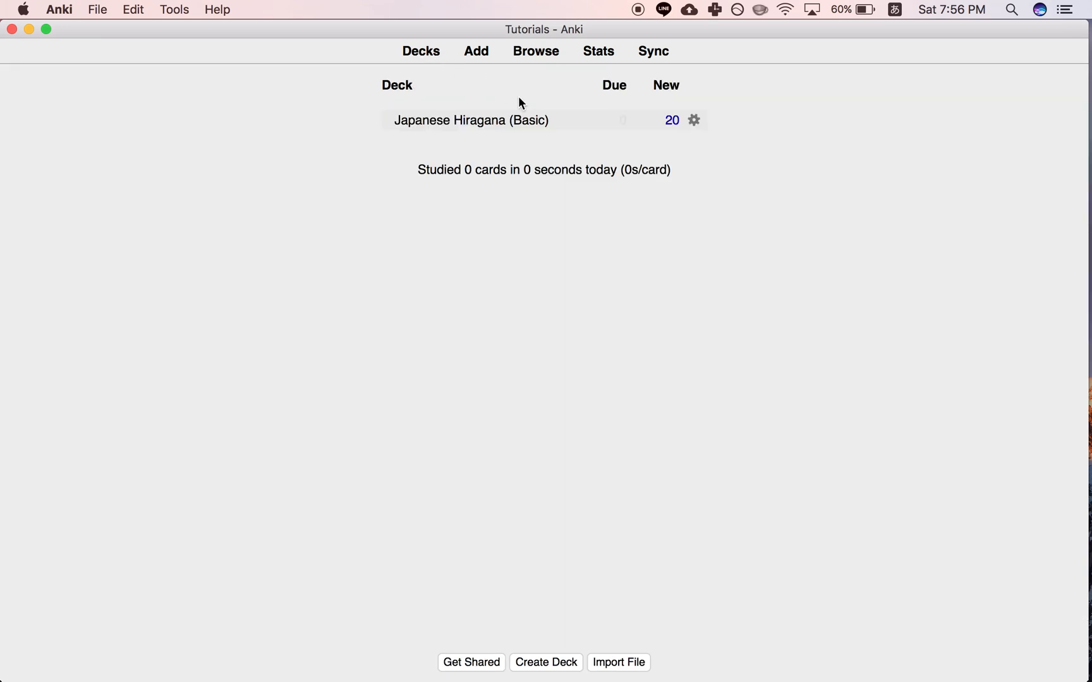
- Return to the deck list and create a new deck named Korean
left_click(470, 120)
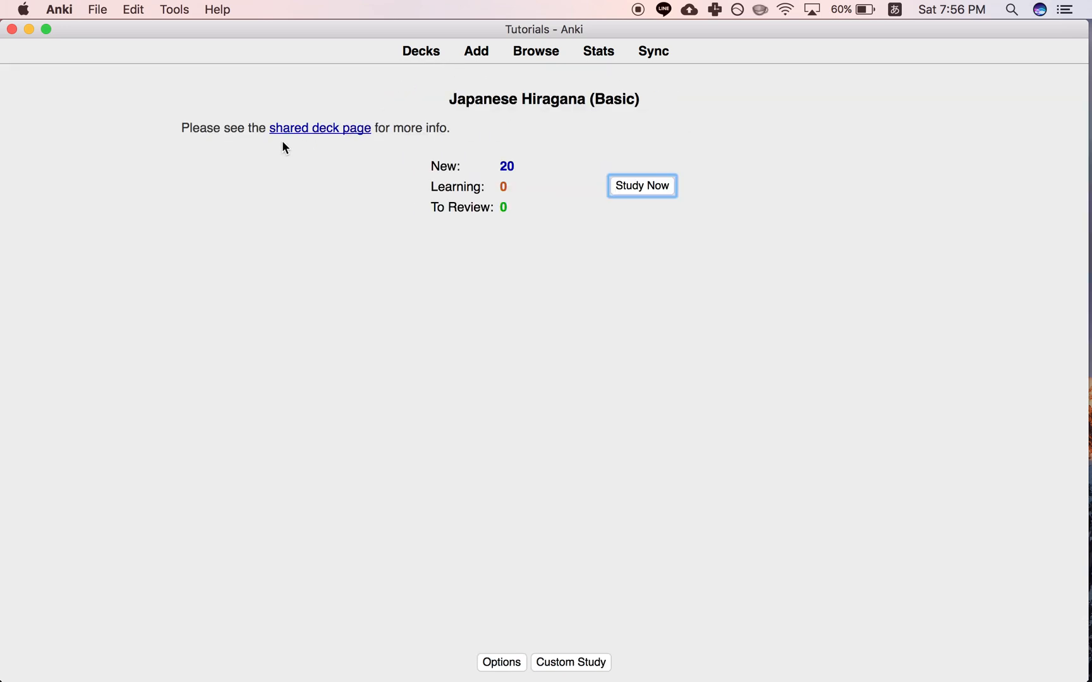
mouse_move(367, 128)
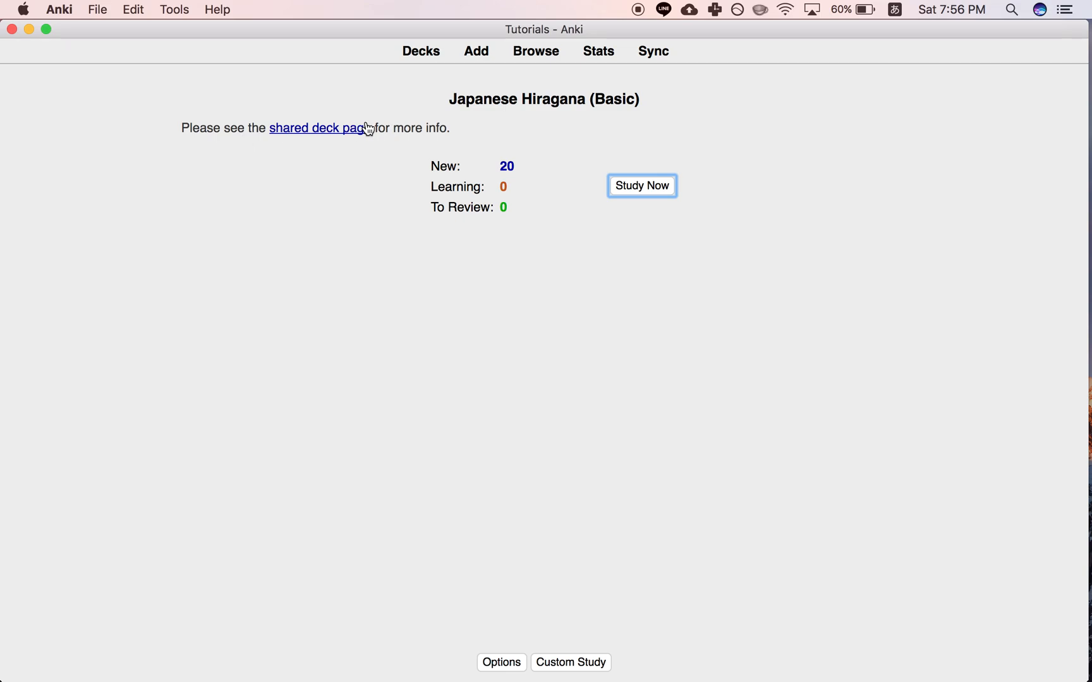
left_click(421, 51)
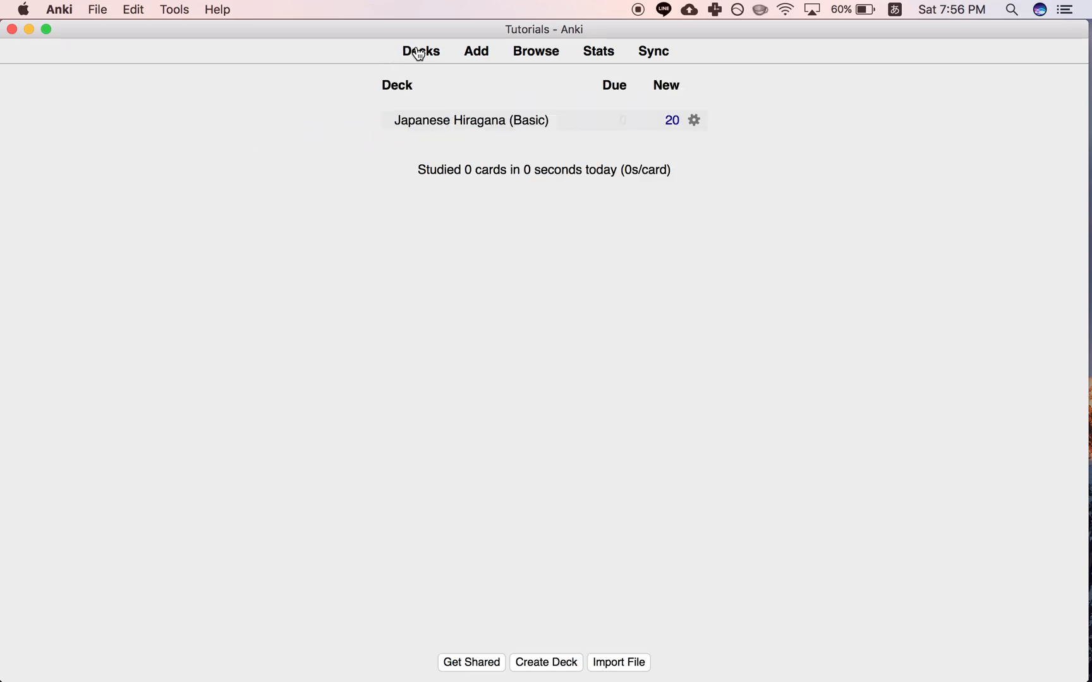
left_click(546, 663)
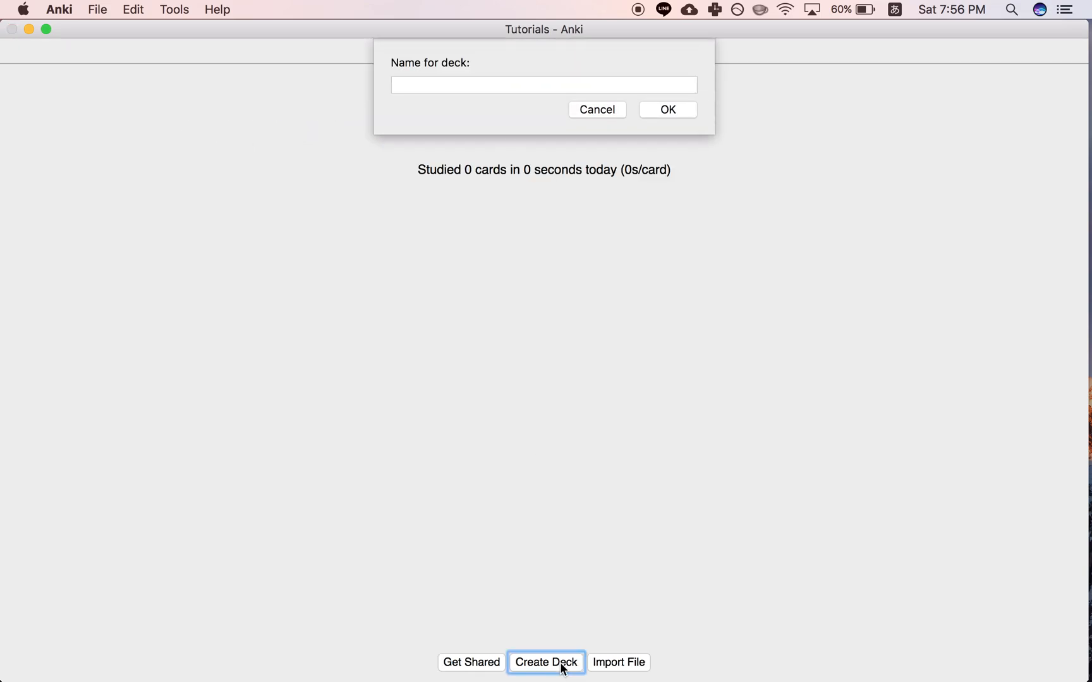
left_click(543, 85)
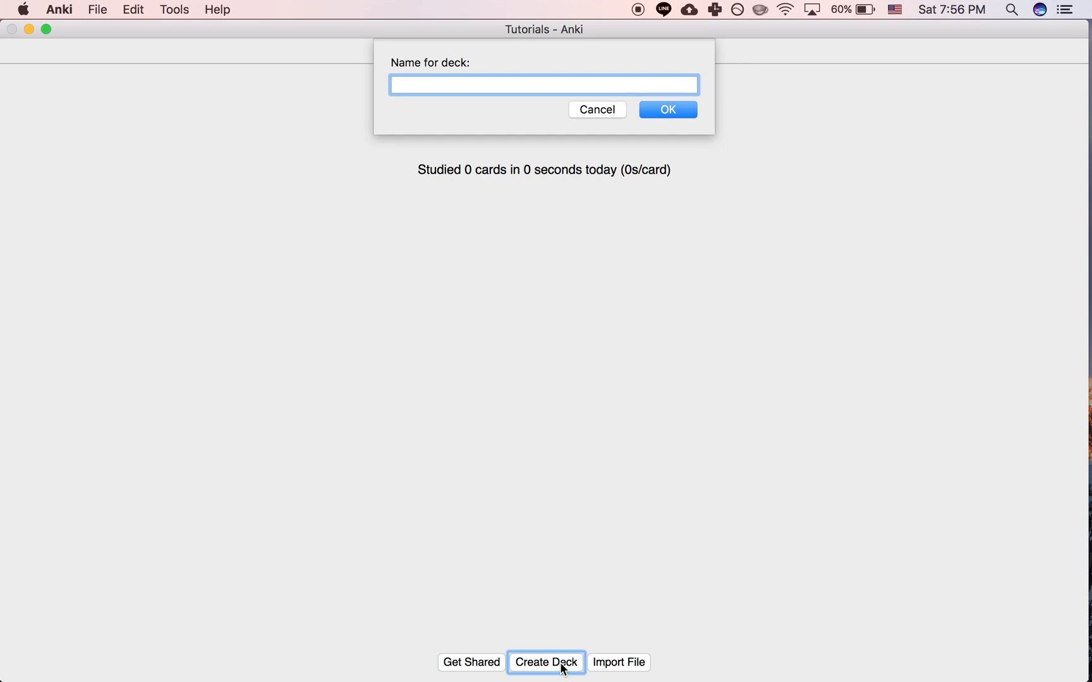
left_click(595, 110)
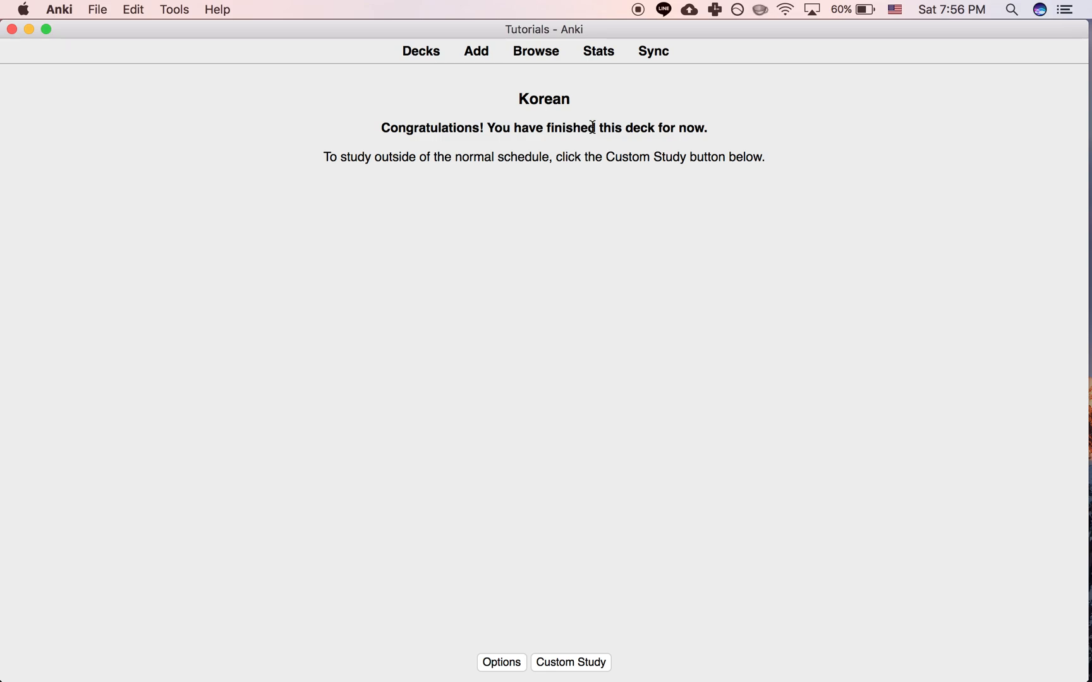
mouse_move(620, 185)
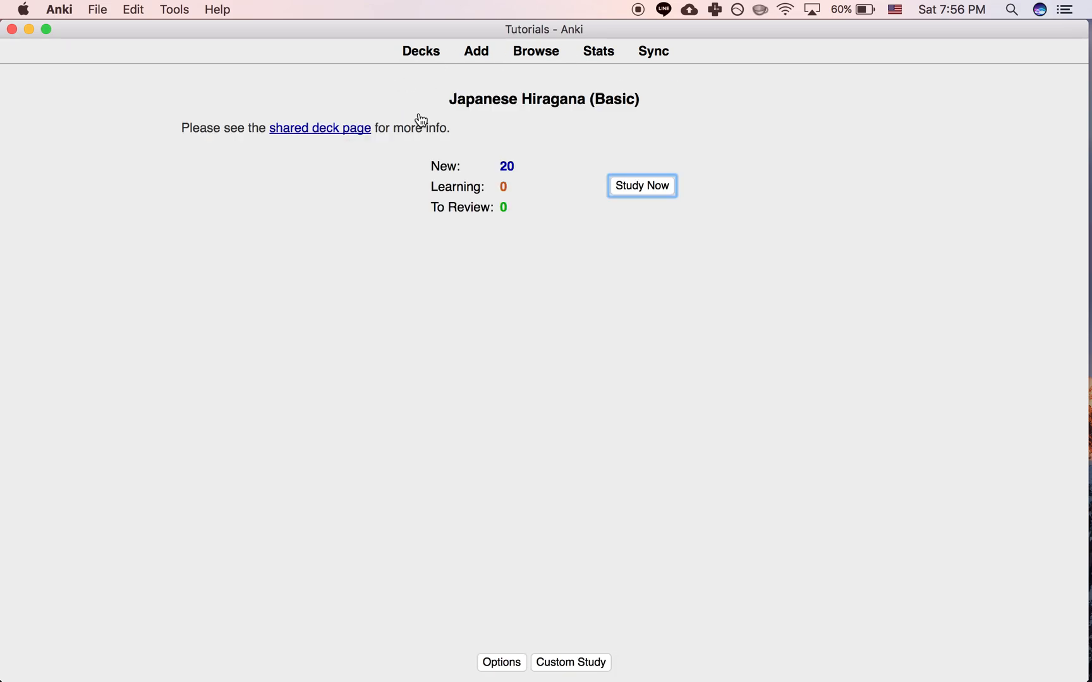
mouse_move(222, 117)
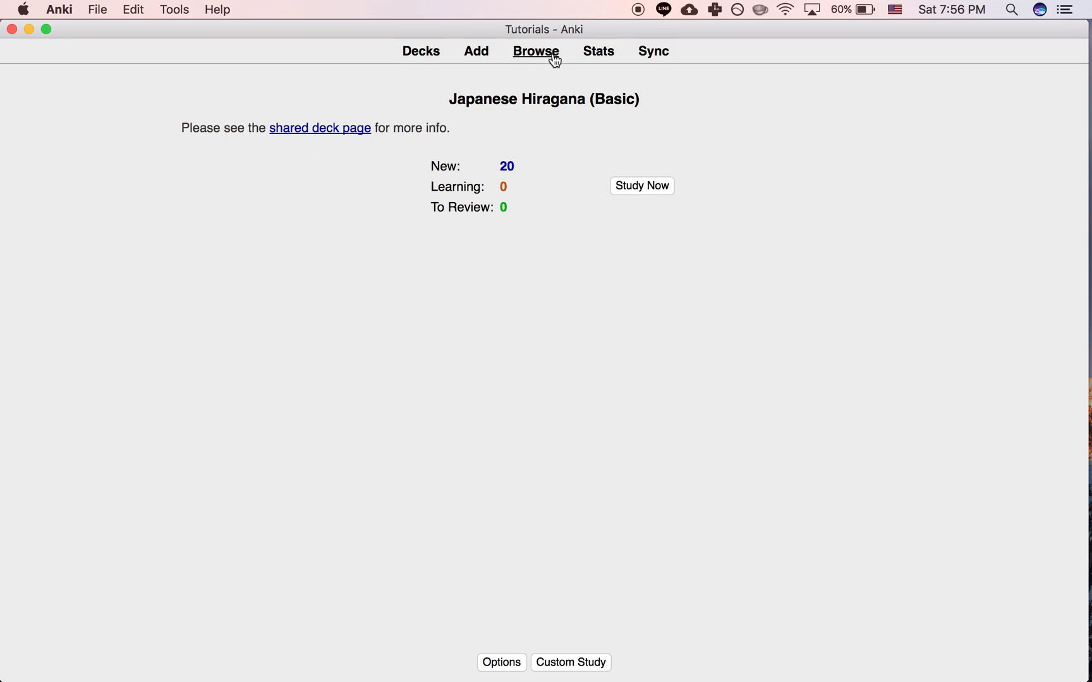
left_click(536, 50)
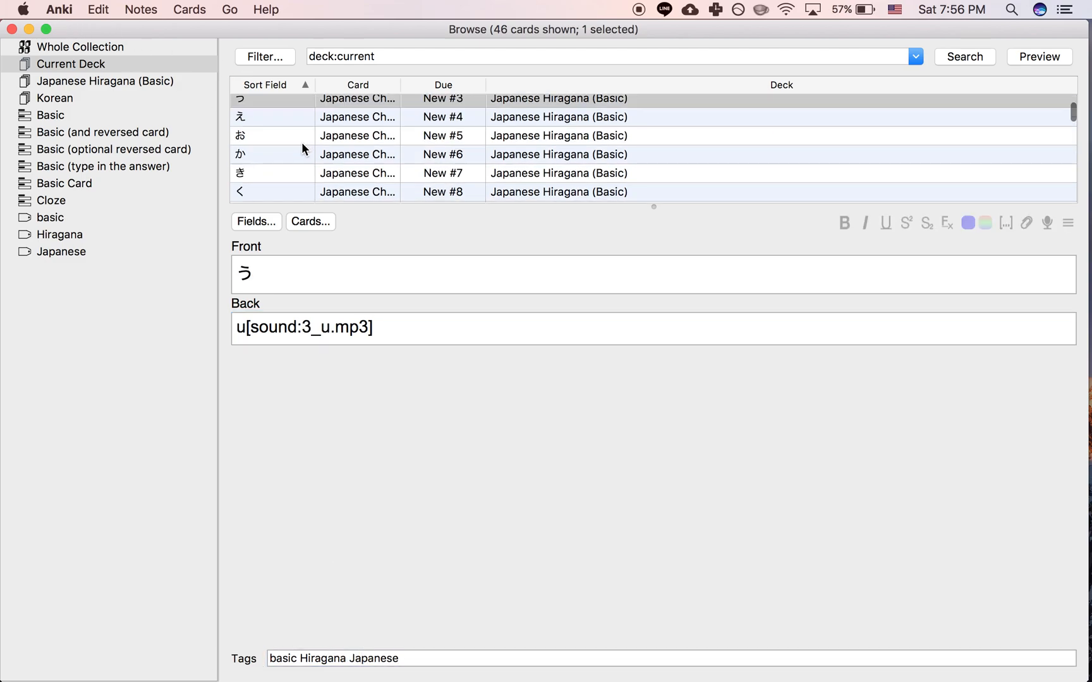
left_click(12, 29)
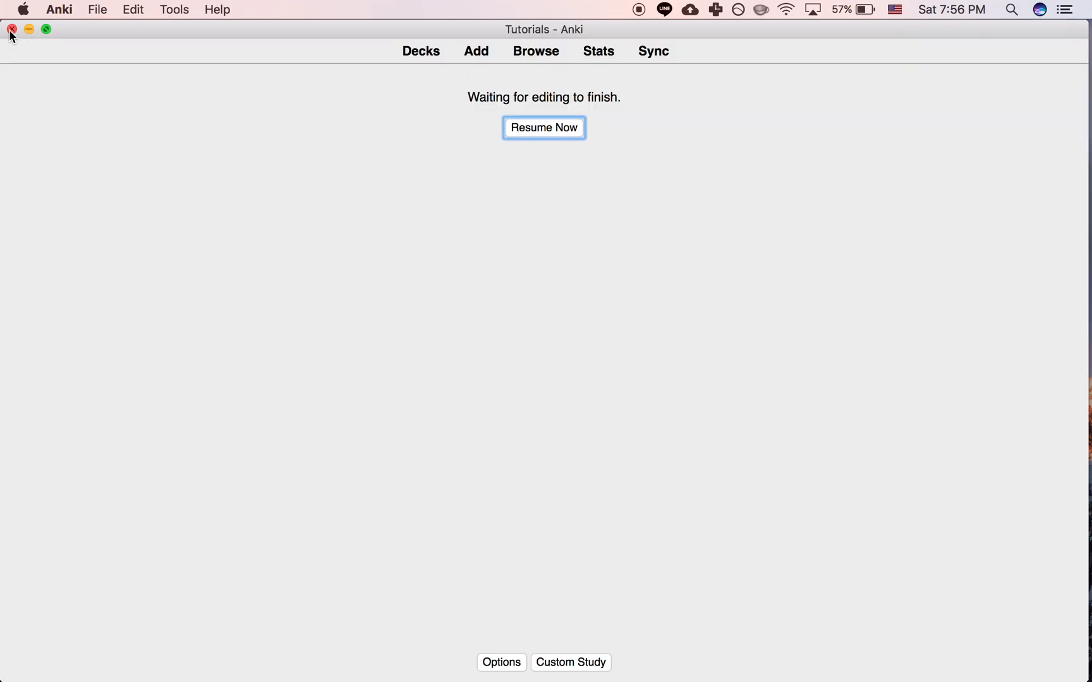
left_click(543, 128)
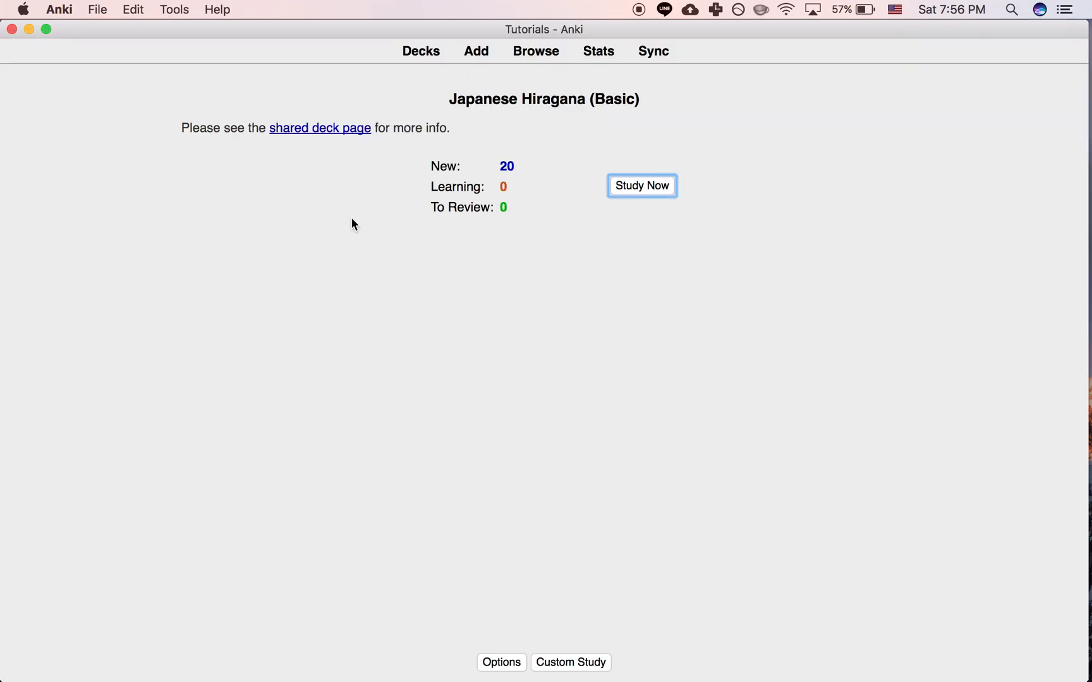
mouse_move(193, 144)
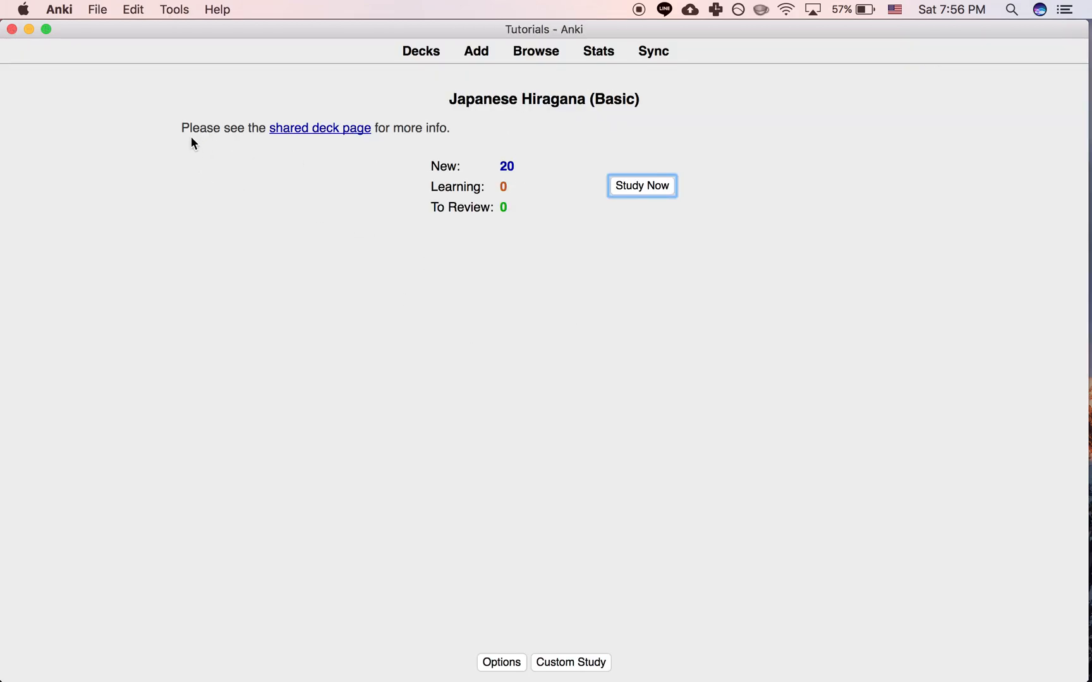
mouse_move(295, 152)
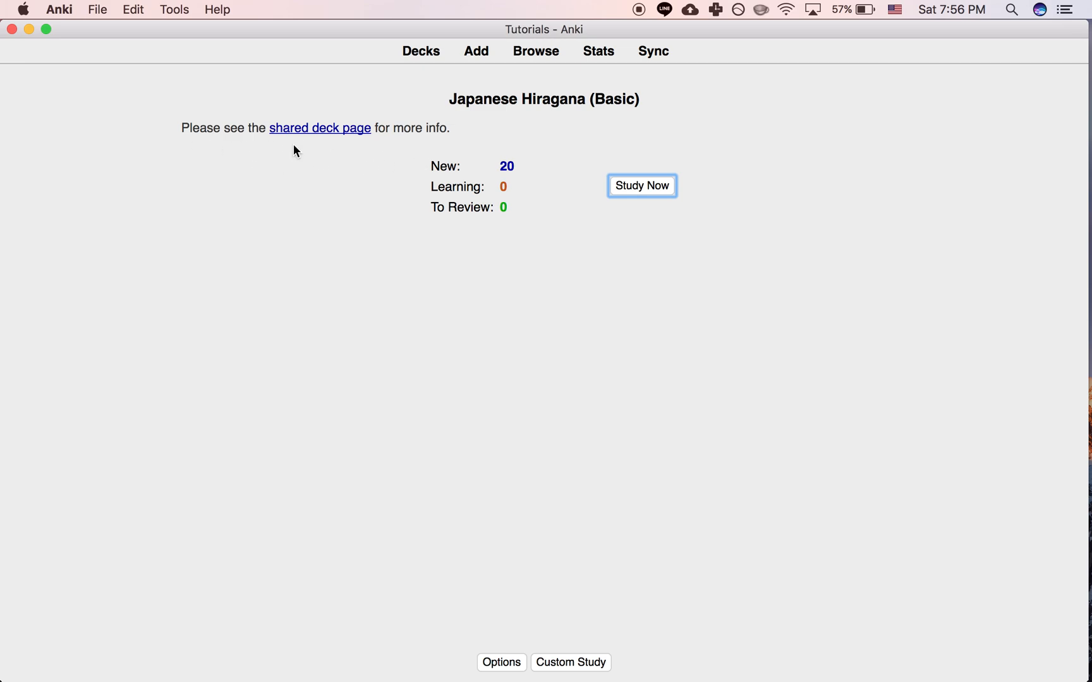
mouse_move(373, 155)
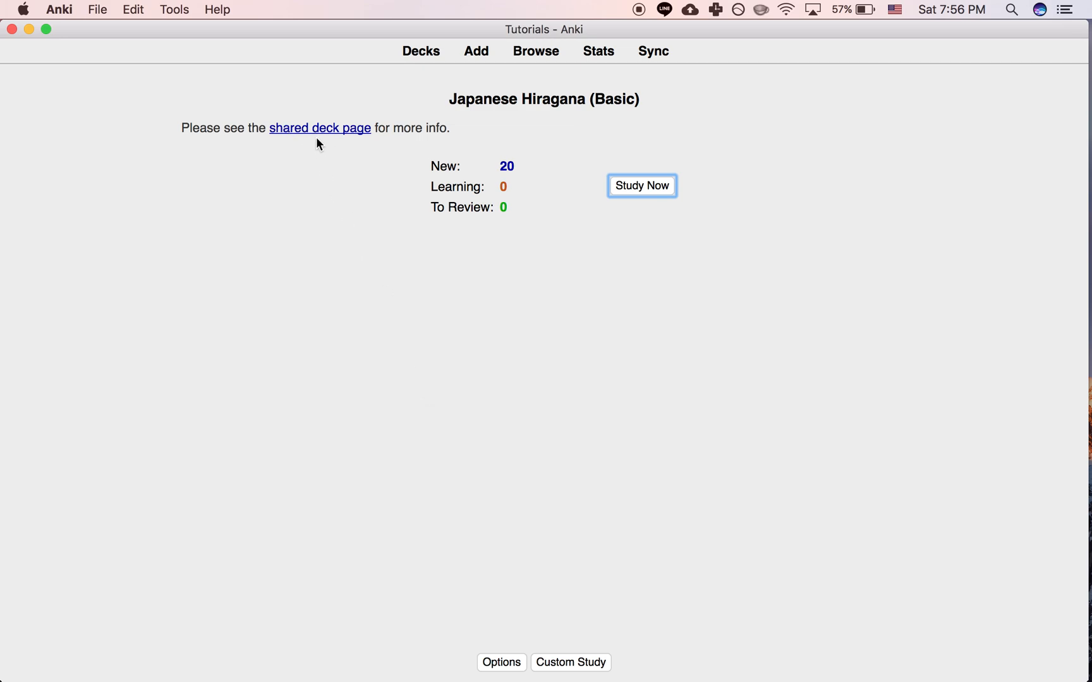
mouse_move(349, 109)
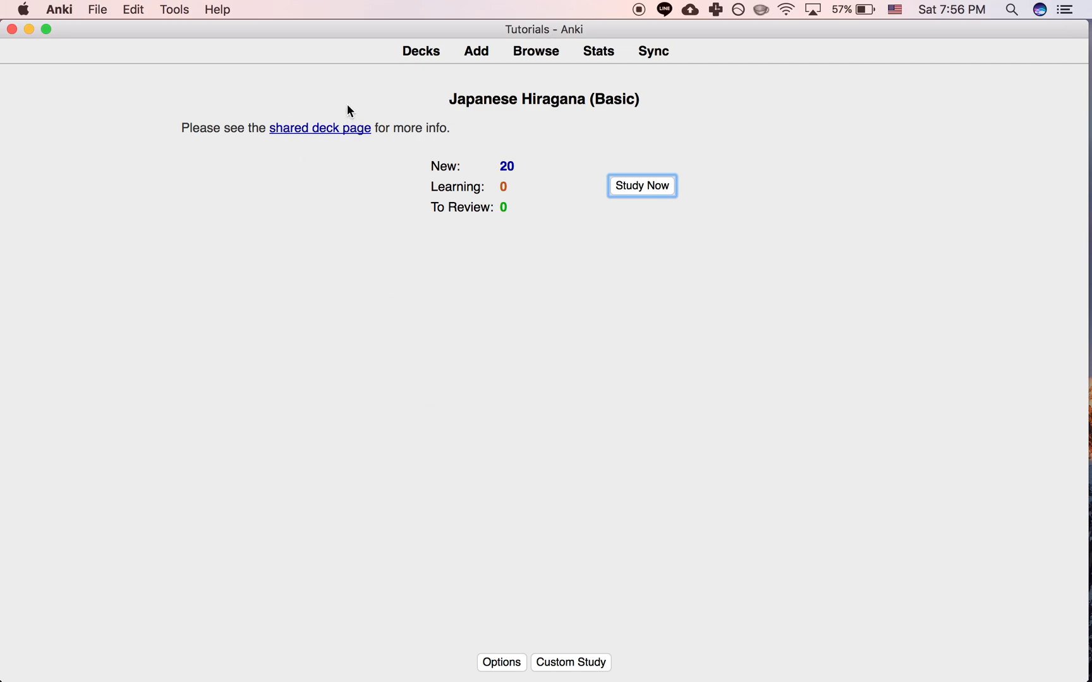
mouse_move(523, 151)
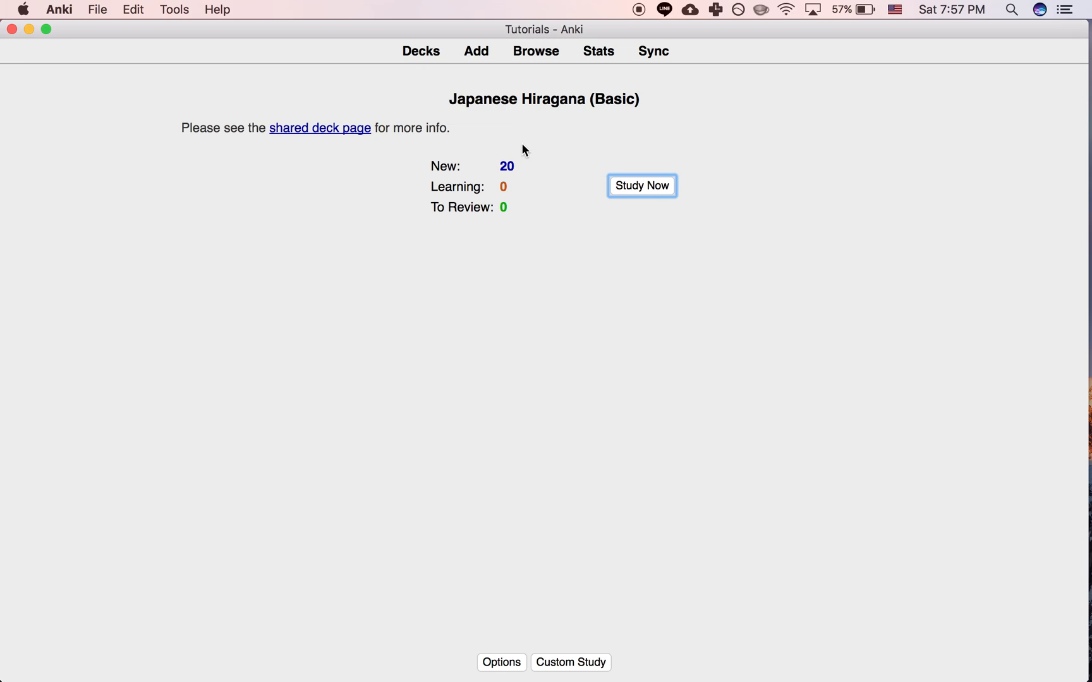
mouse_move(374, 120)
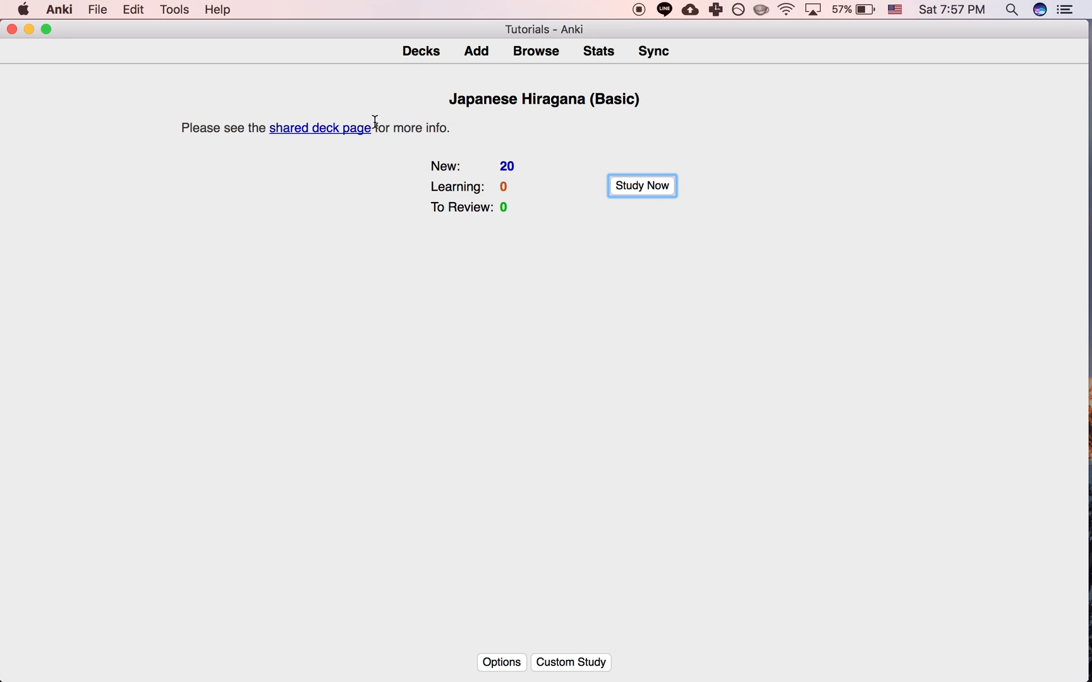
mouse_move(421, 51)
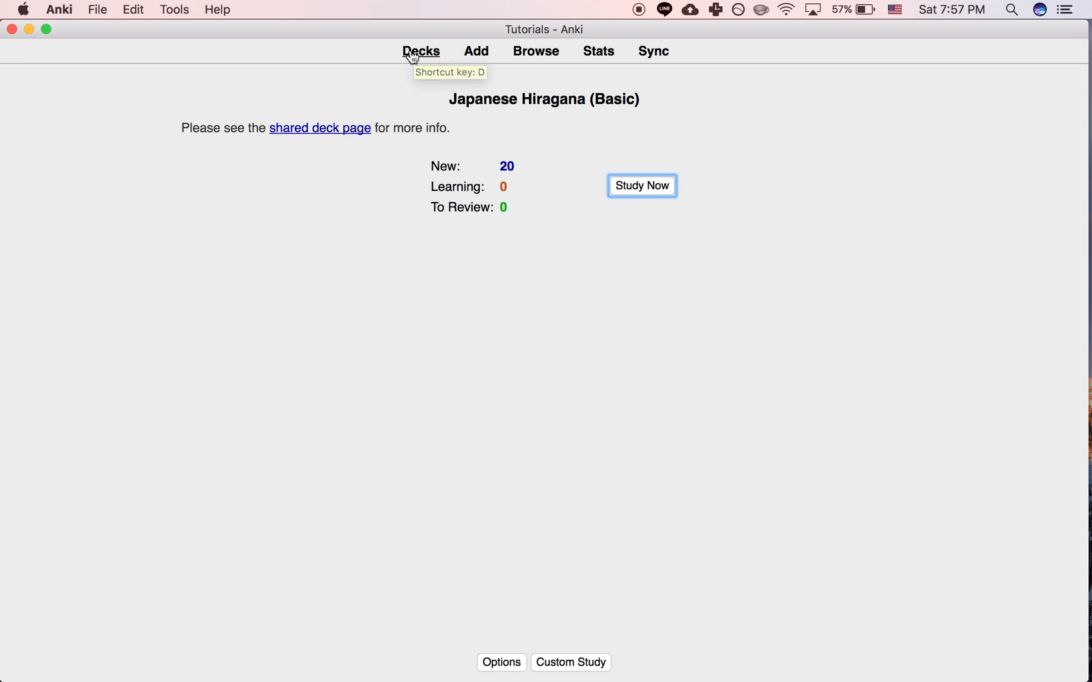
mouse_move(436, 126)
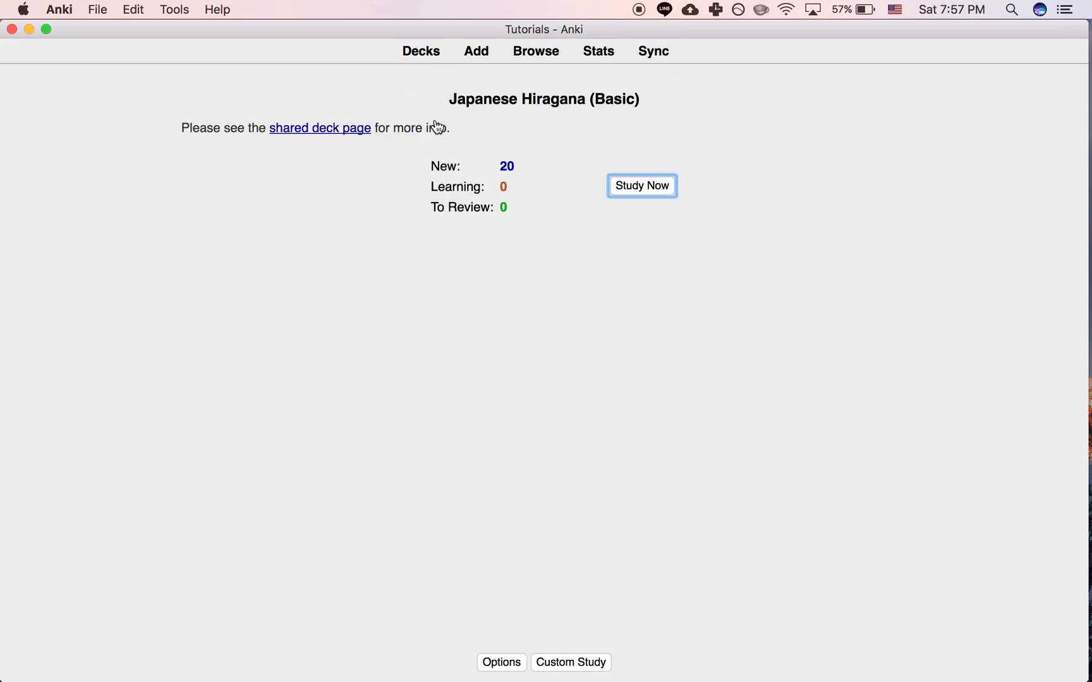
mouse_move(521, 652)
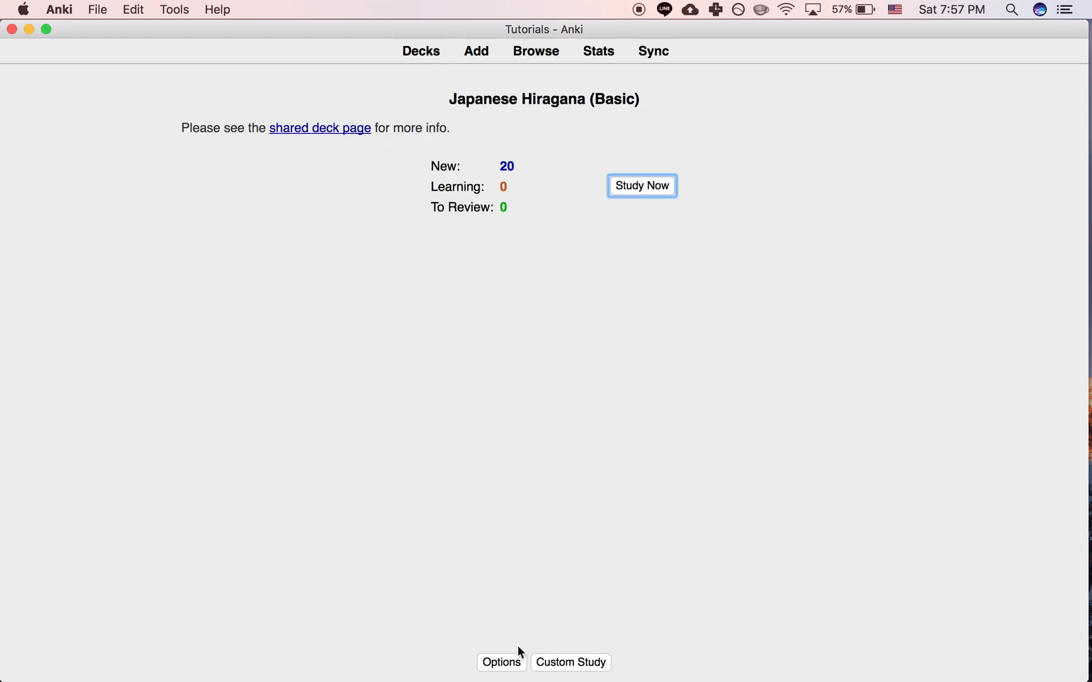
- Clear the Description in the deck Options so the shared-deck page note disappears
left_click(500, 662)
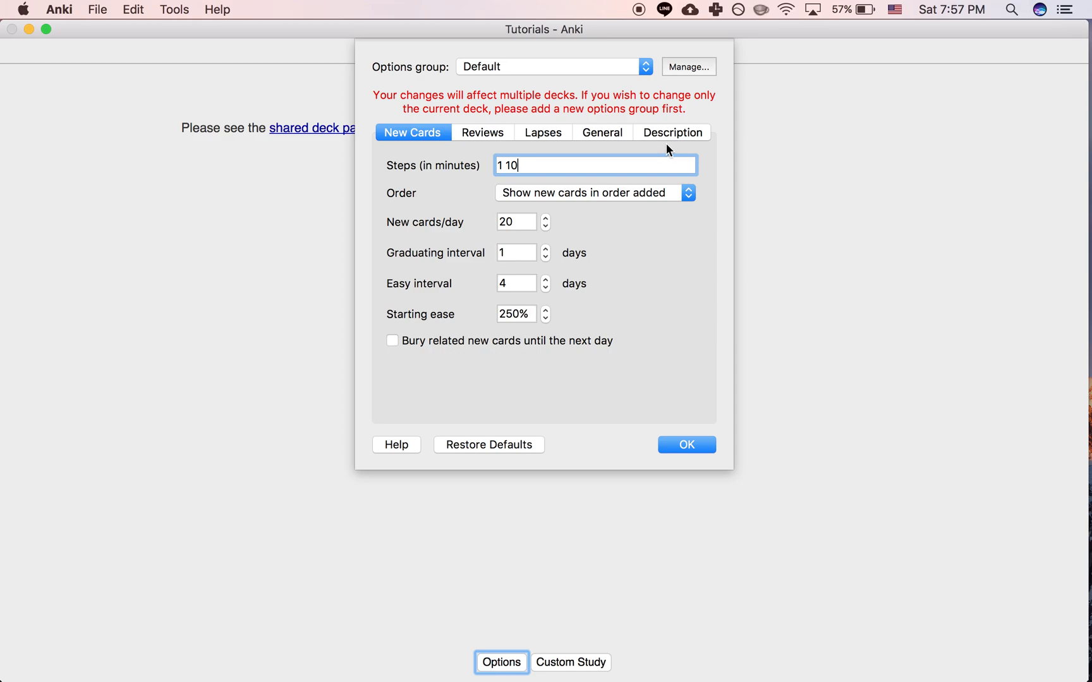
left_click(671, 133)
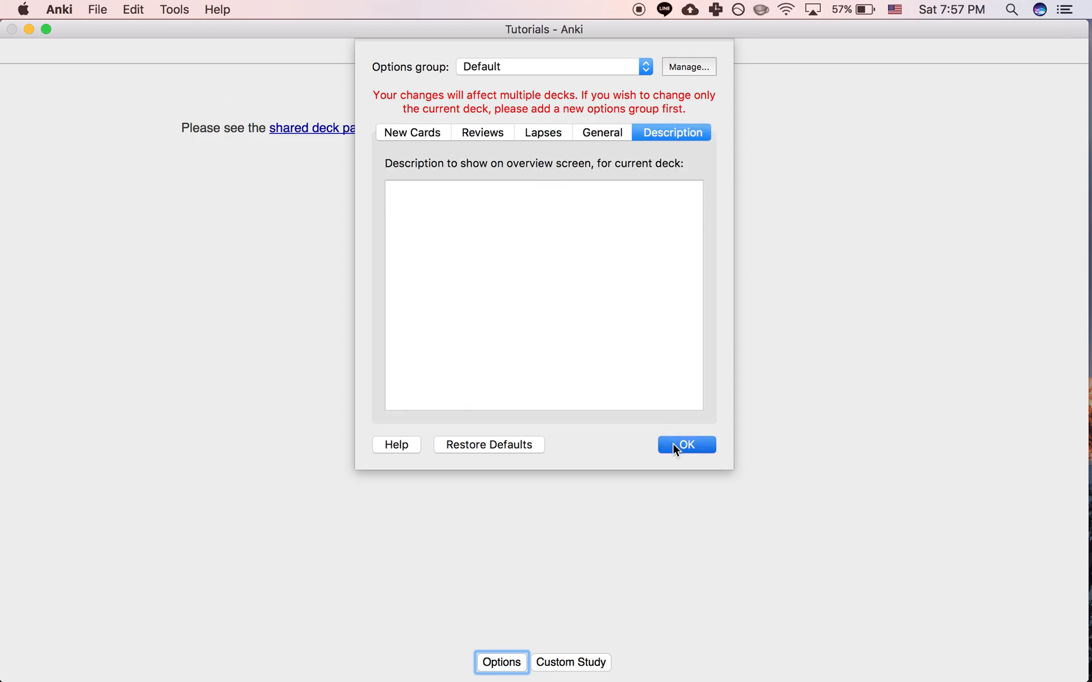
left_click(685, 445)
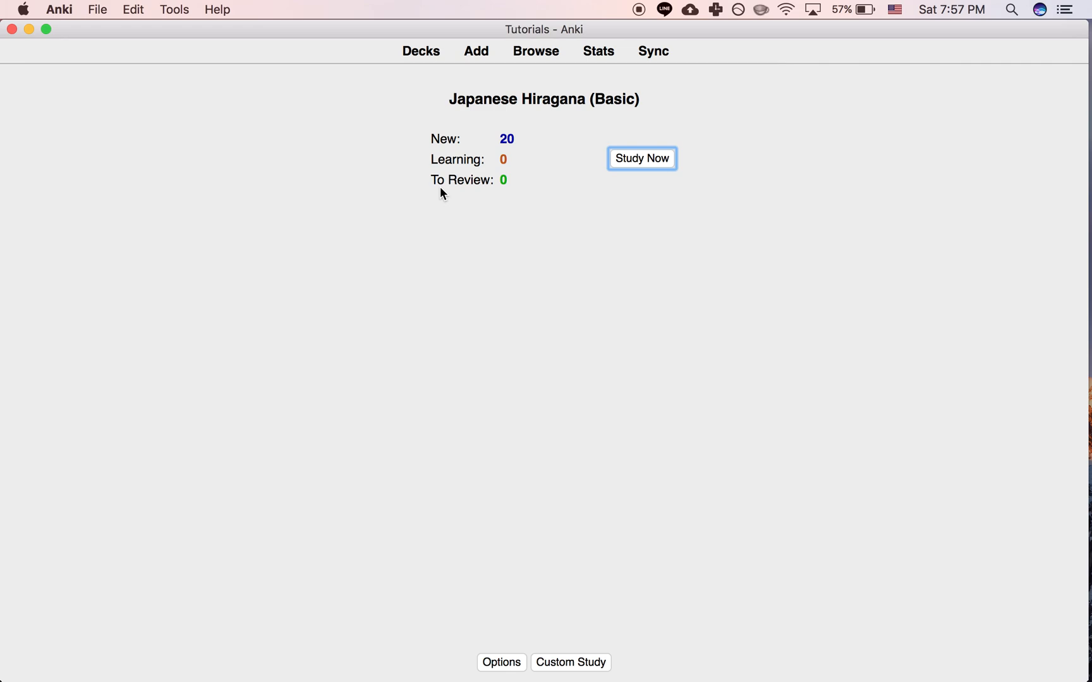
mouse_move(504, 672)
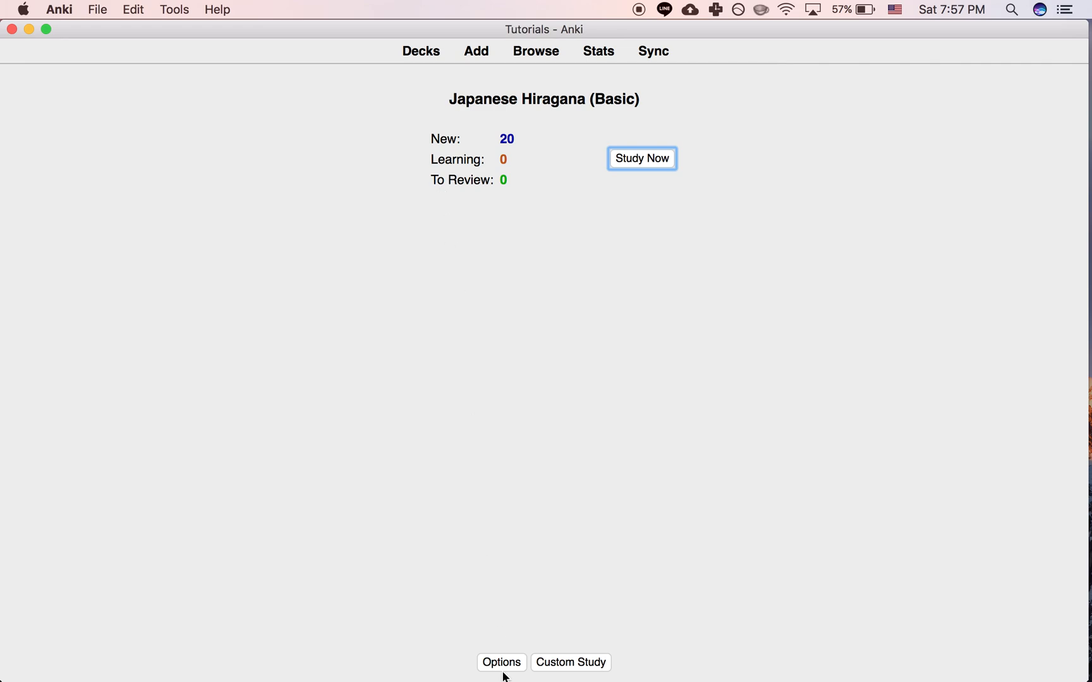
left_click(500, 662)
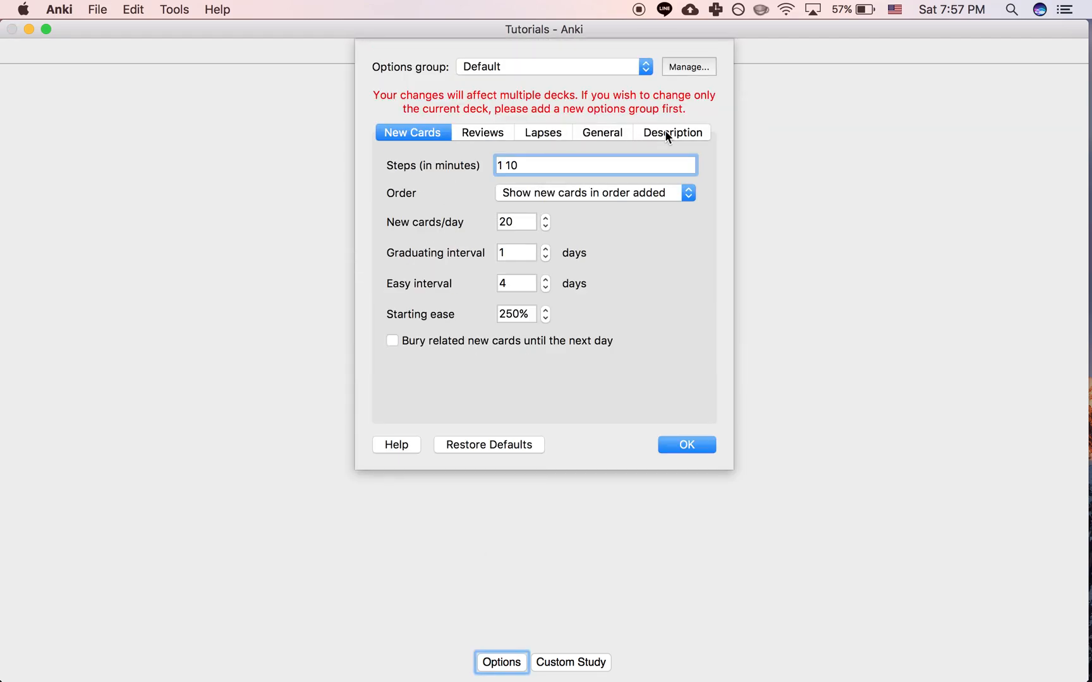
left_click(671, 133)
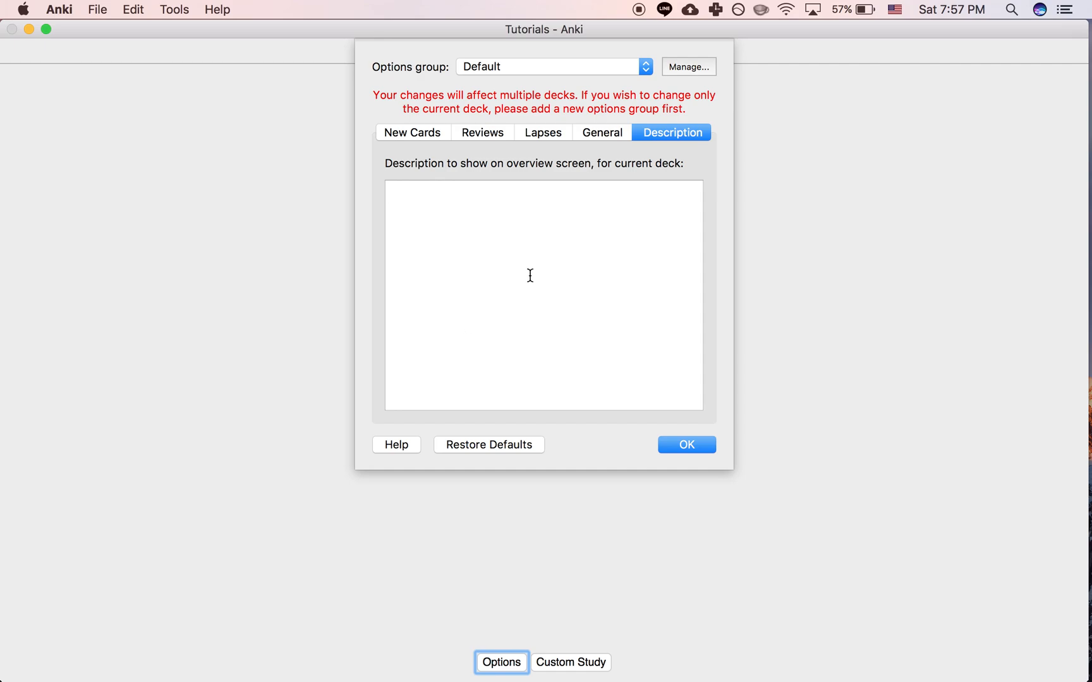
left_click(686, 445)
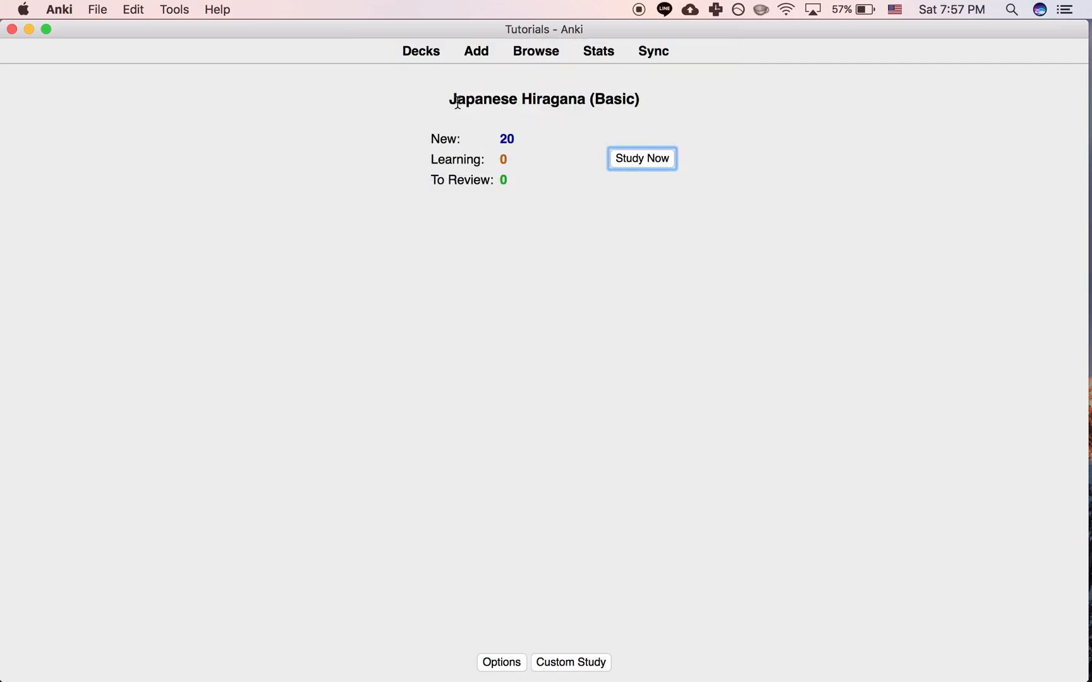
mouse_move(518, 112)
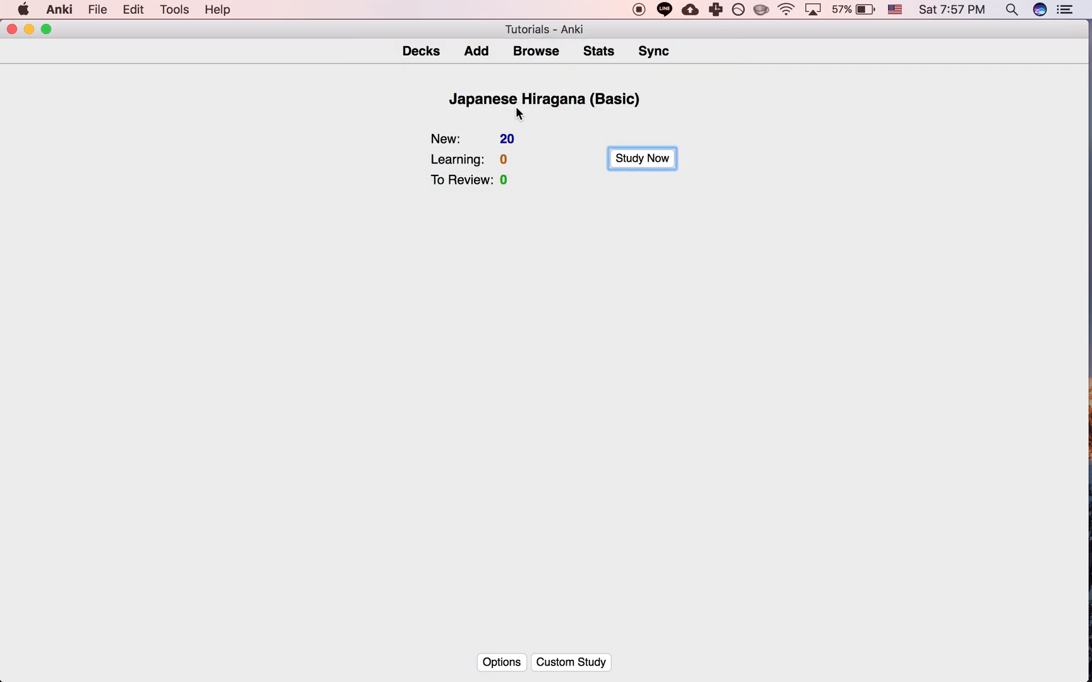
mouse_move(570, 137)
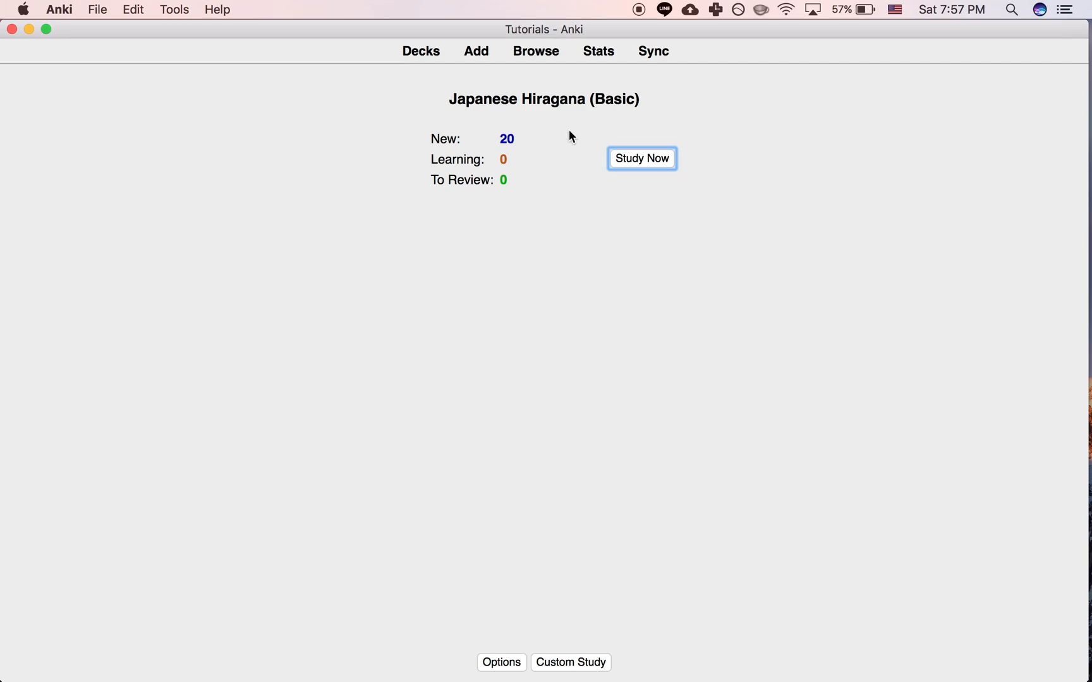